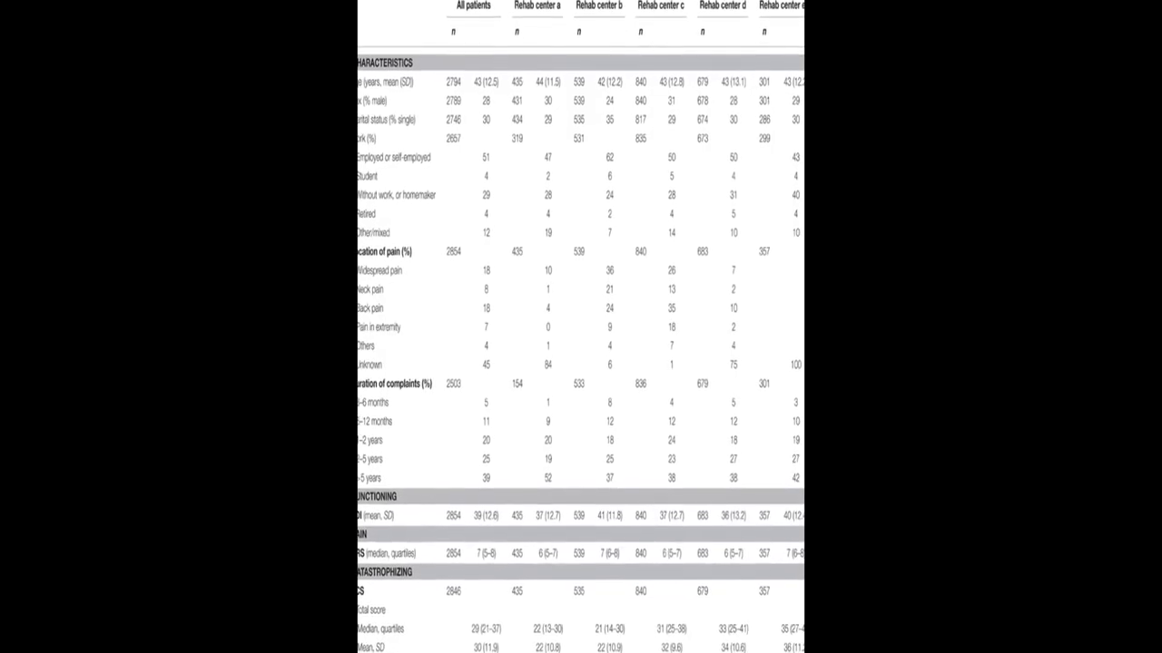
pyautogui.scroll(-3)
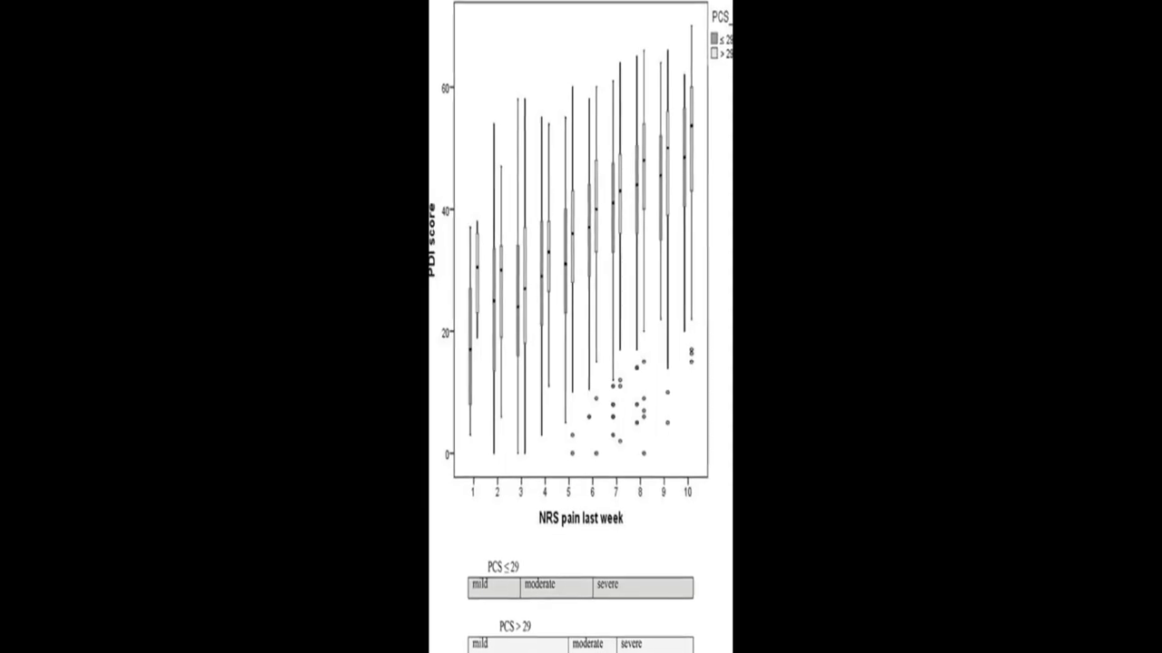